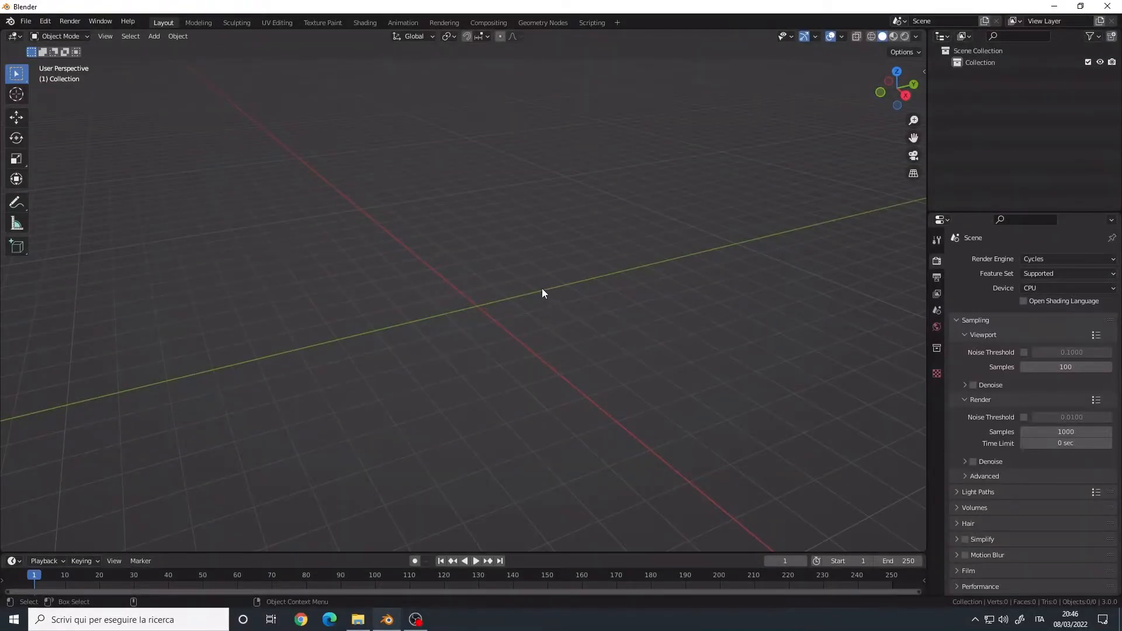
mouse_move(526, 284)
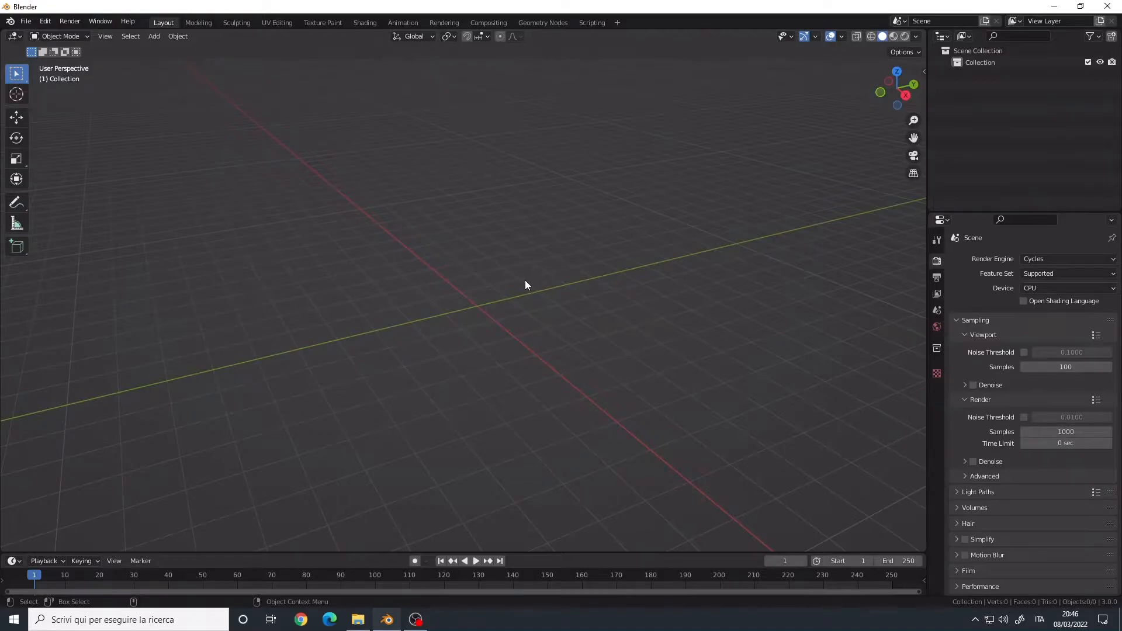
mouse_move(540, 284)
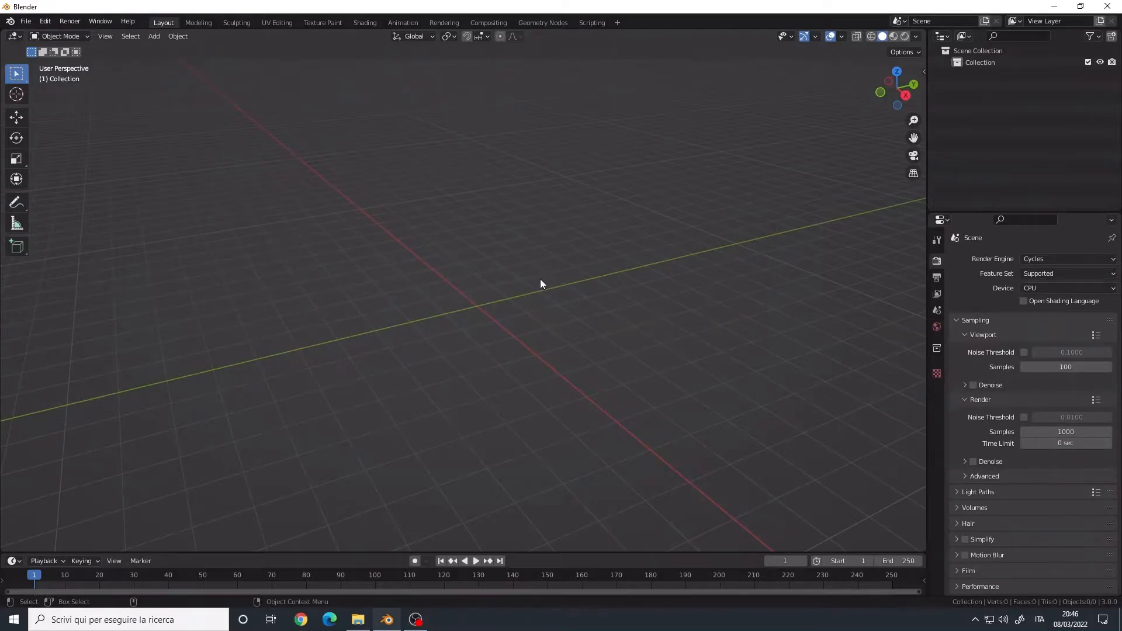
Add a NURBS path curve to the scene and orbit to view it.
key(shift+a)
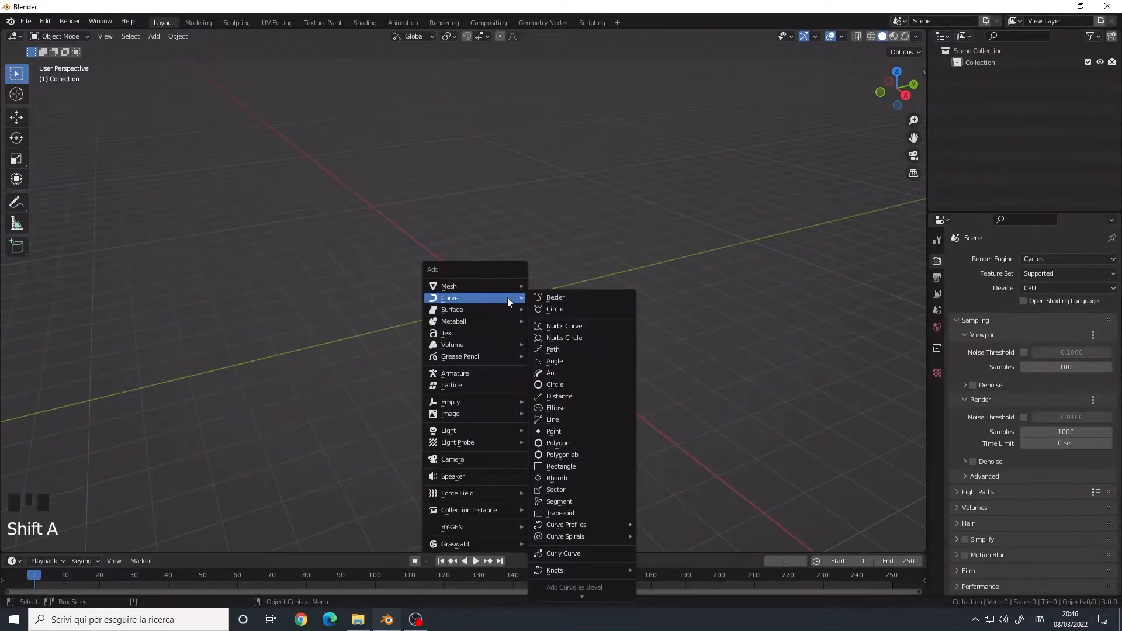
mouse_move(552, 349)
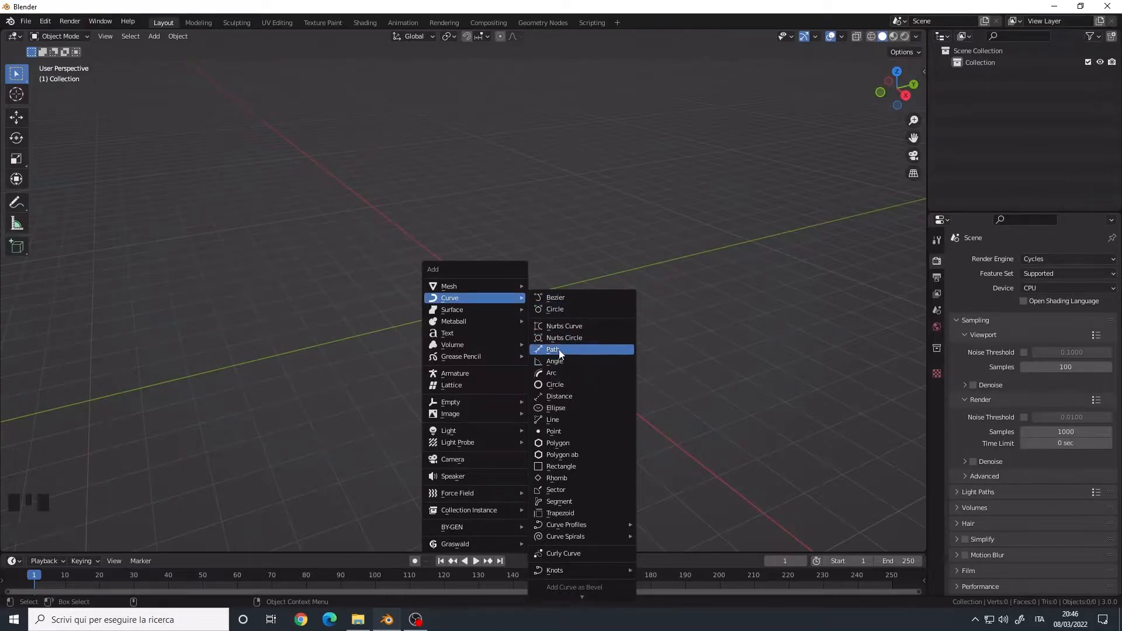
click(553, 350)
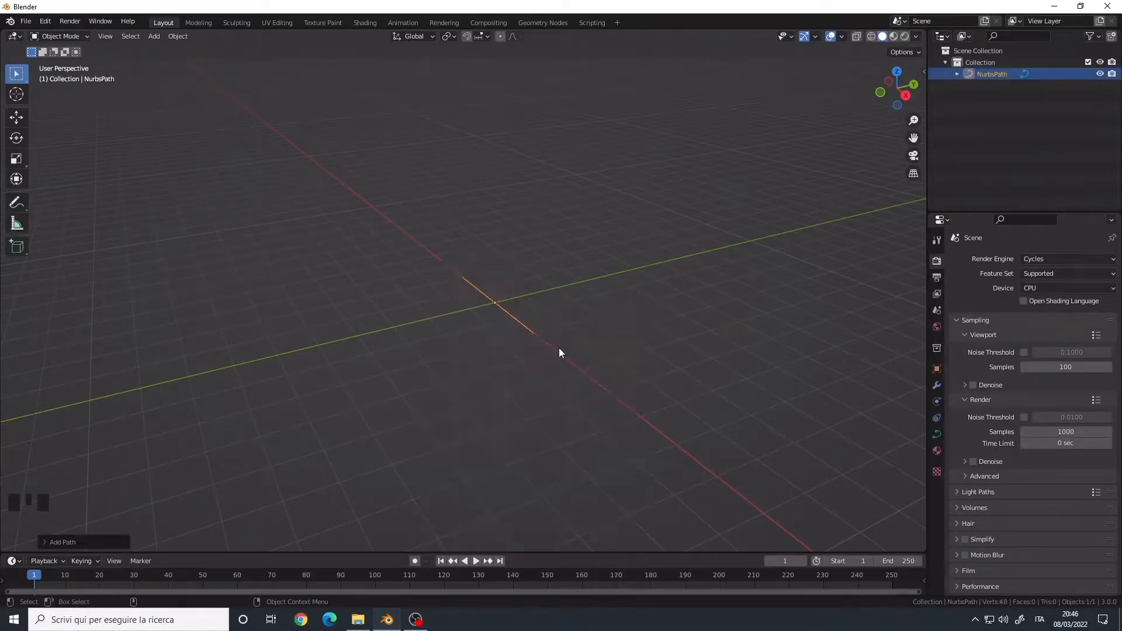
drag(561, 353, 421, 338)
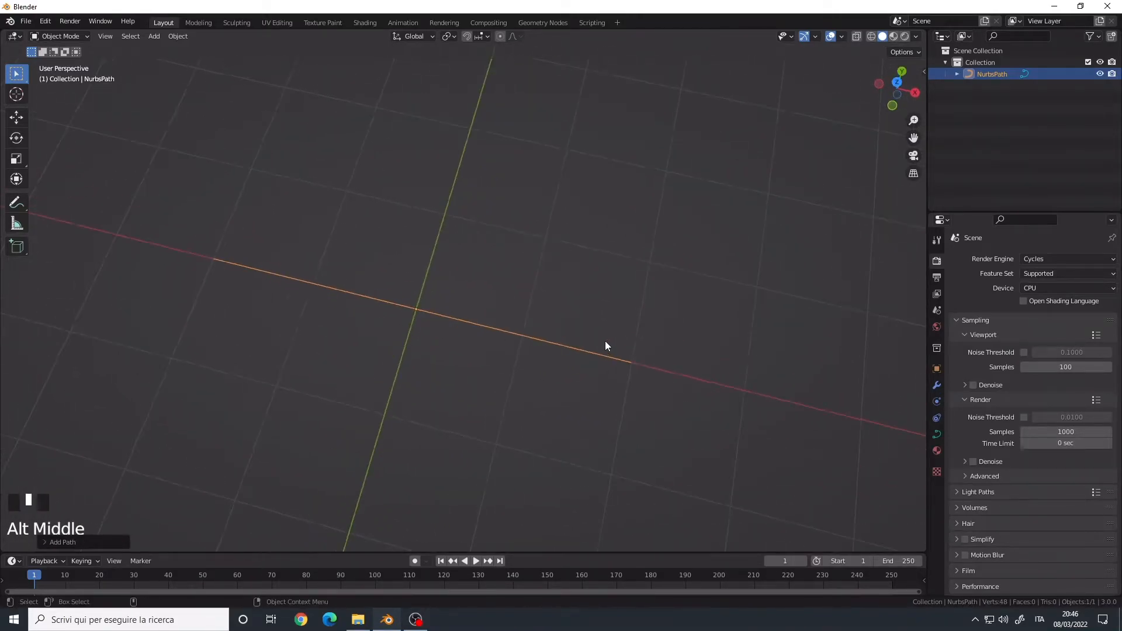
drag(606, 346, 572, 344)
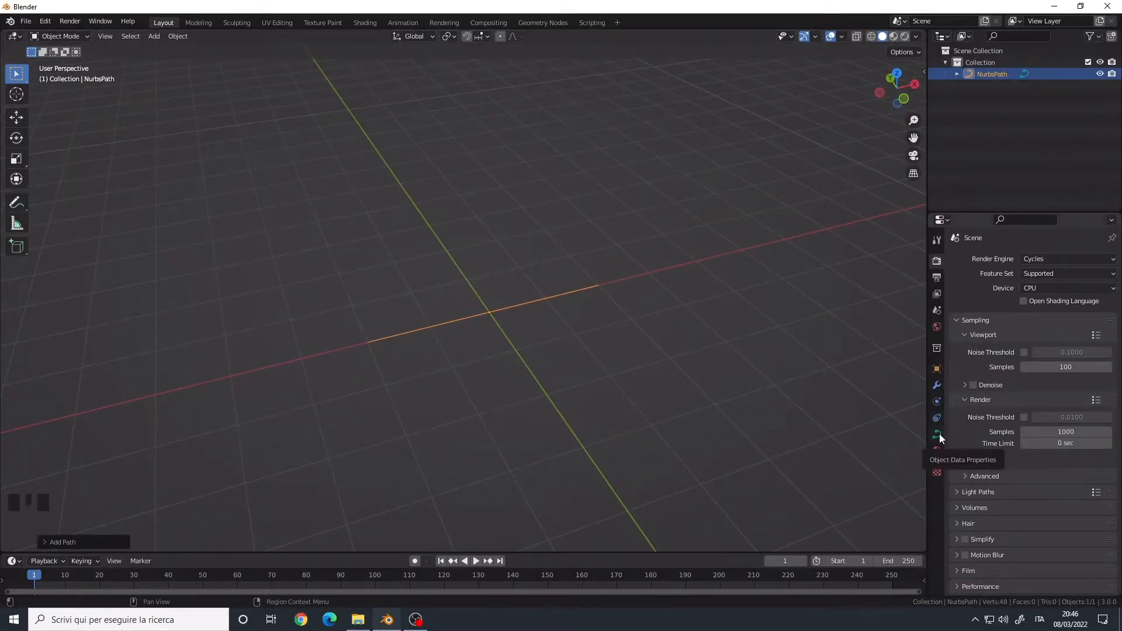
Raise the path's round bevel depth so it becomes a thin tube.
click(937, 434)
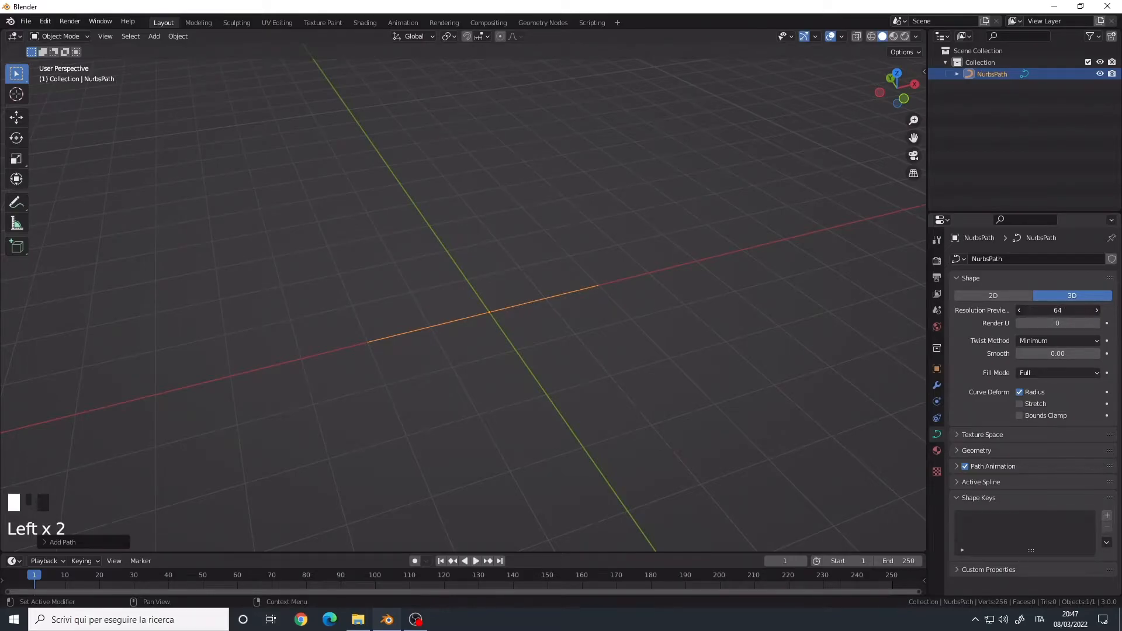
scroll(down, 3)
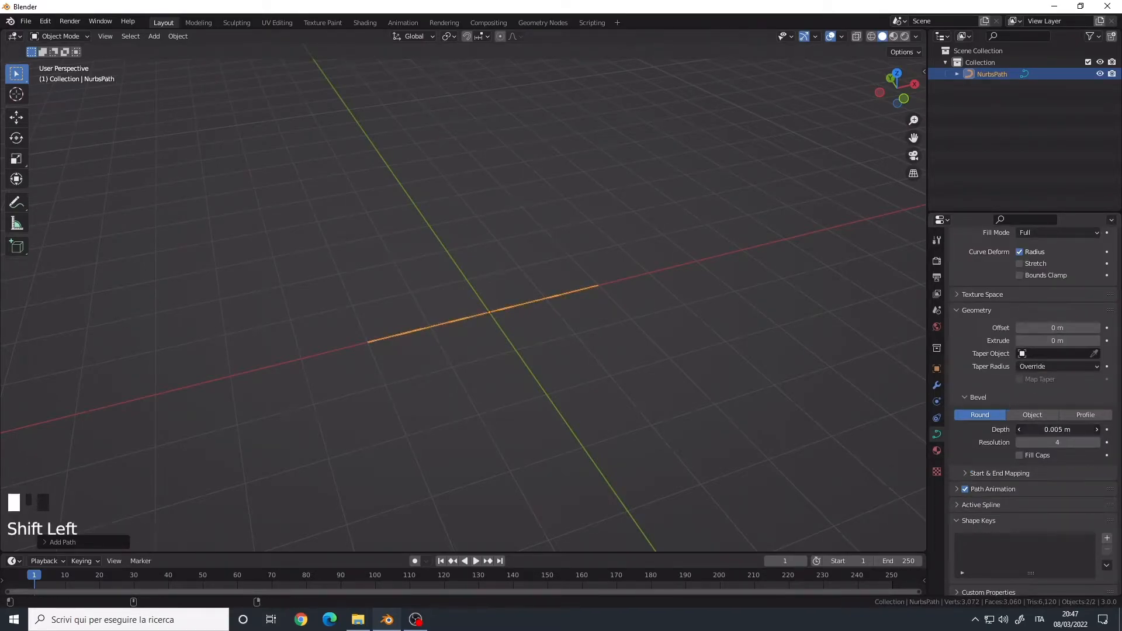
drag(1057, 430, 1088, 429)
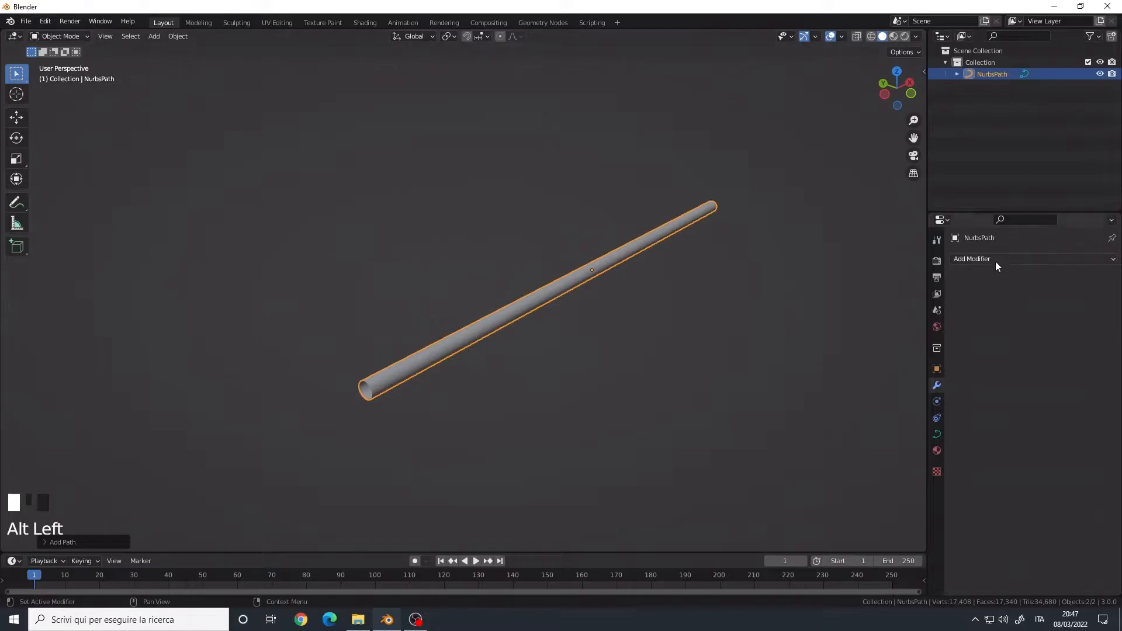
Add a Count 2 Array modifier and a Simple Deform twist of 360°.
click(972, 258)
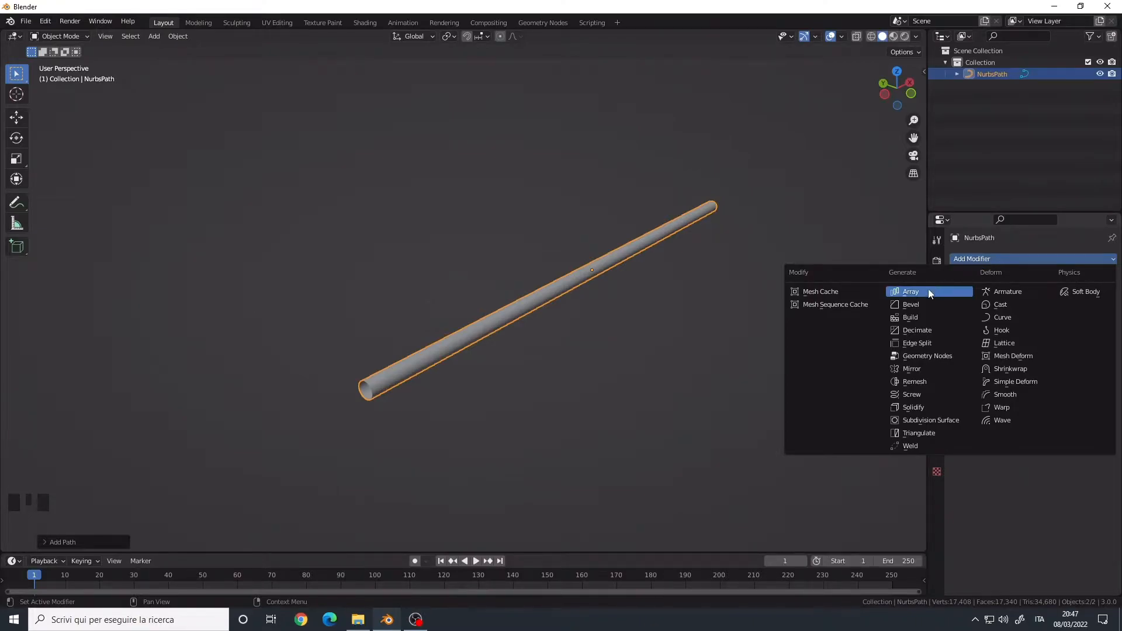
click(911, 291)
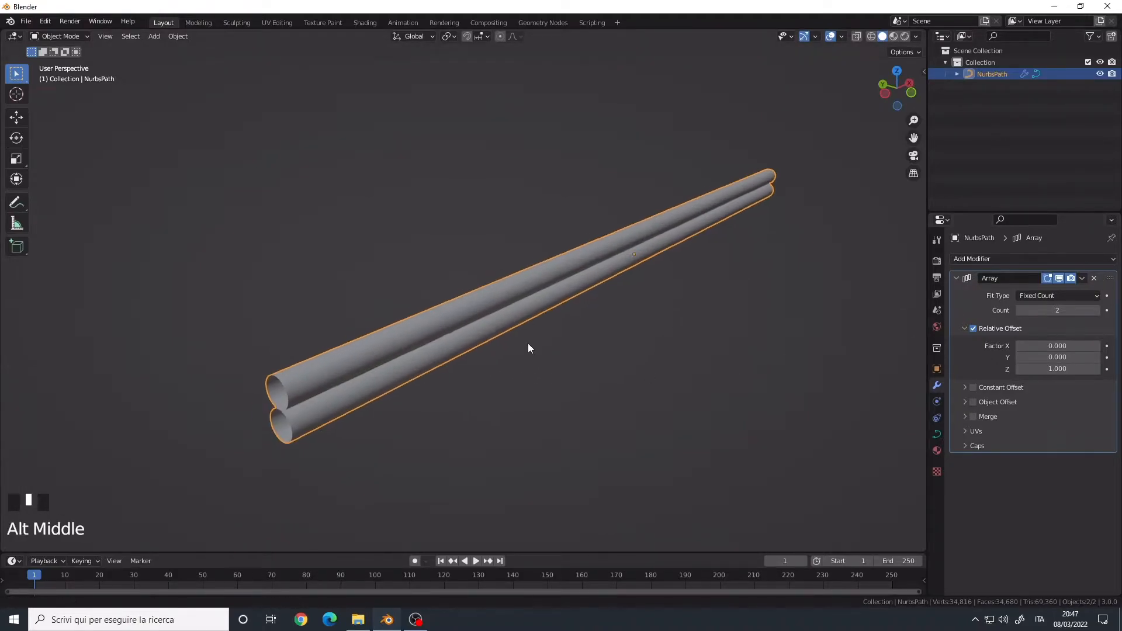
click(1031, 259)
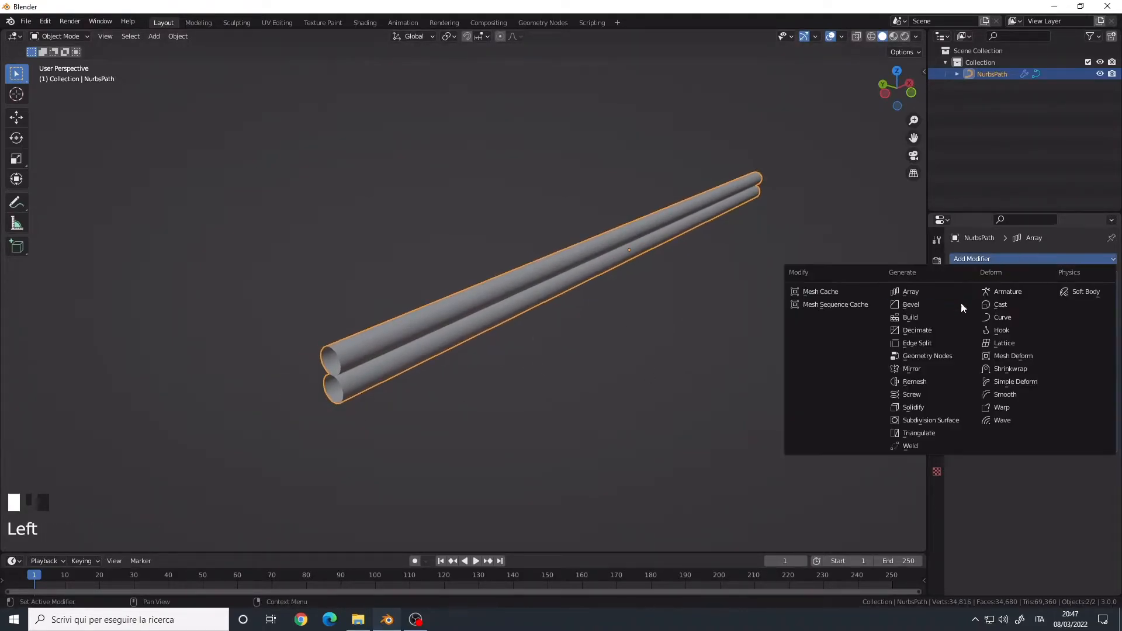
mouse_move(1014, 381)
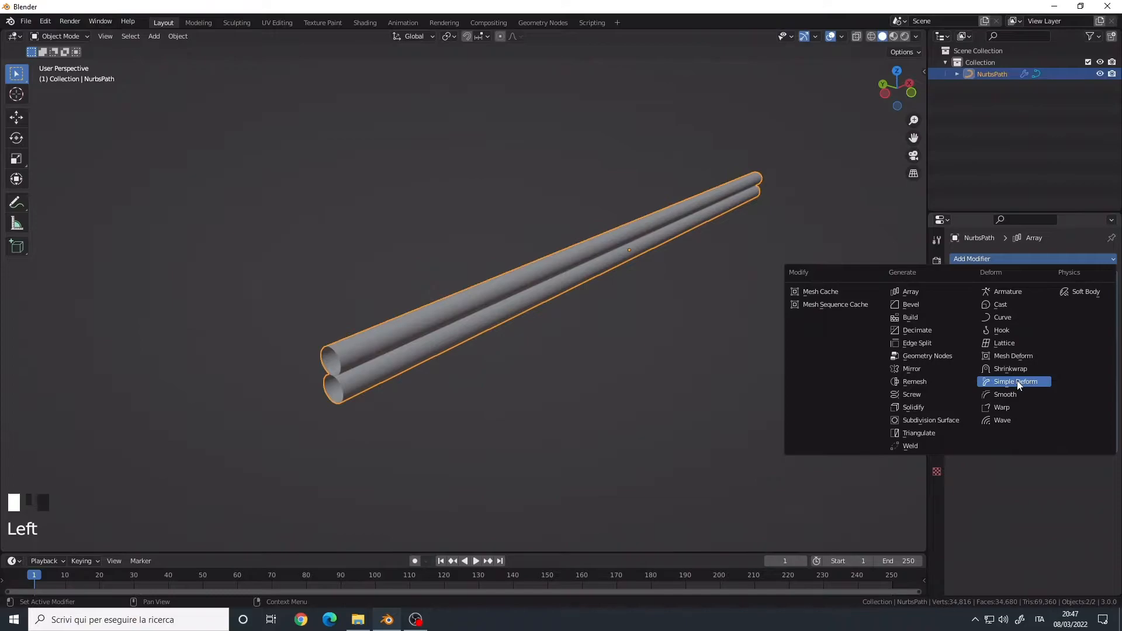
click(1014, 381)
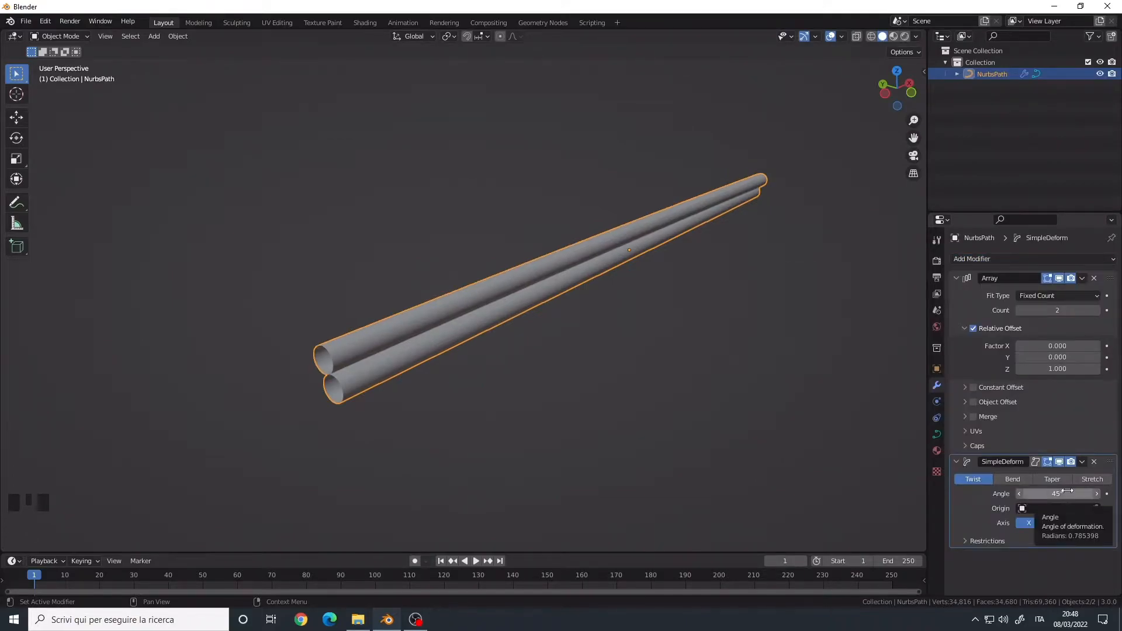
drag(1038, 493, 1094, 494)
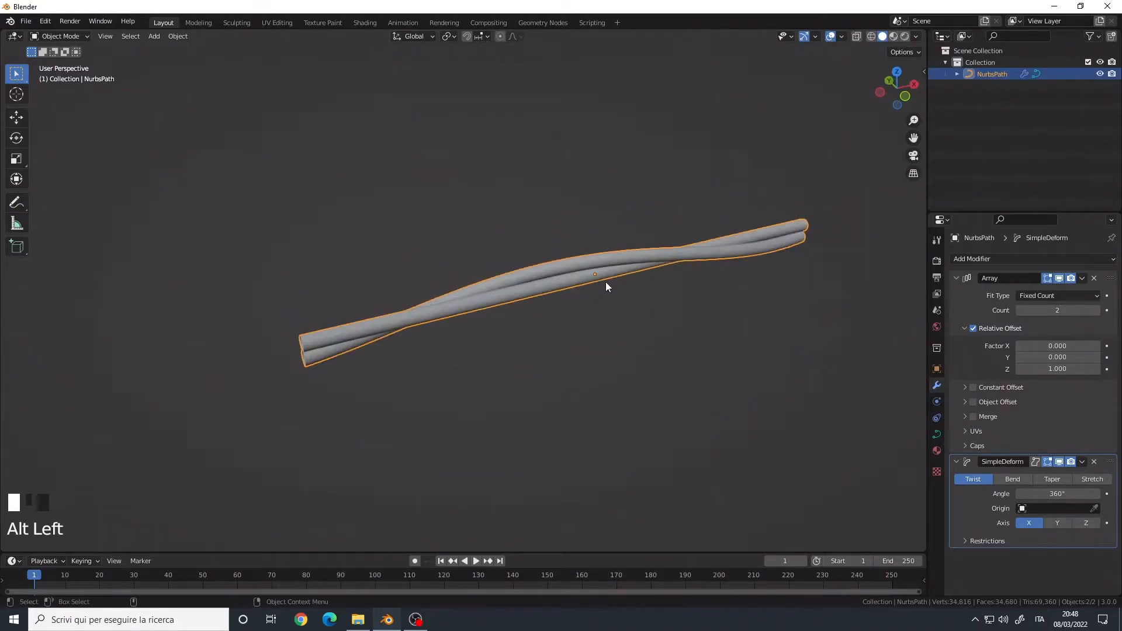
Inspect the twisted strands, then snap-move the tube so one end sits at the origin.
drag(606, 286, 620, 282)
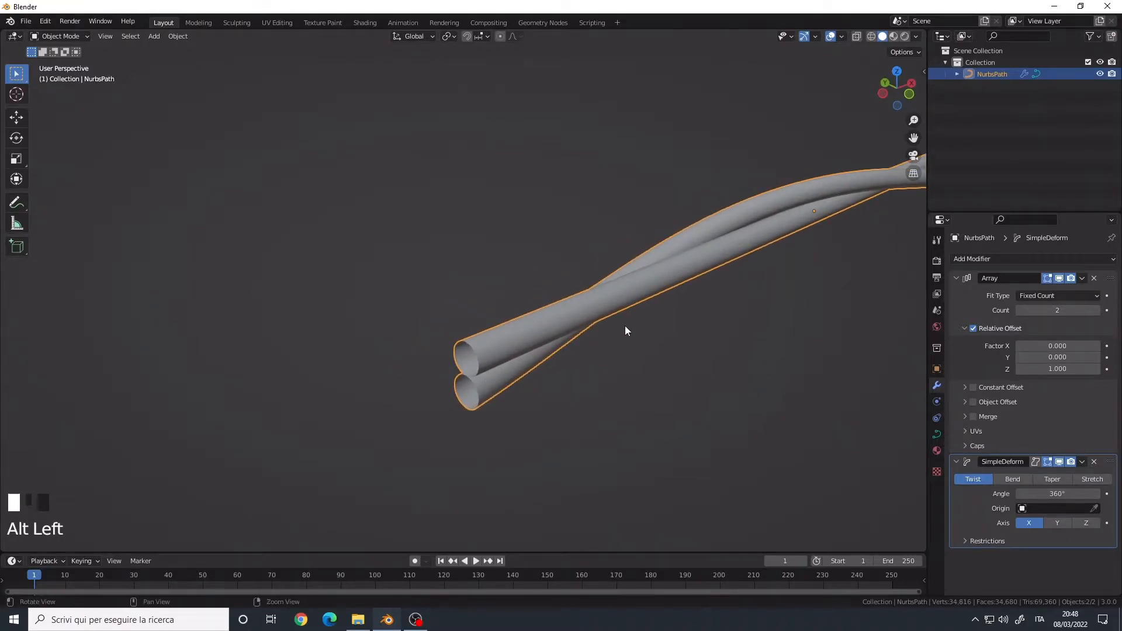
drag(626, 331, 364, 327)
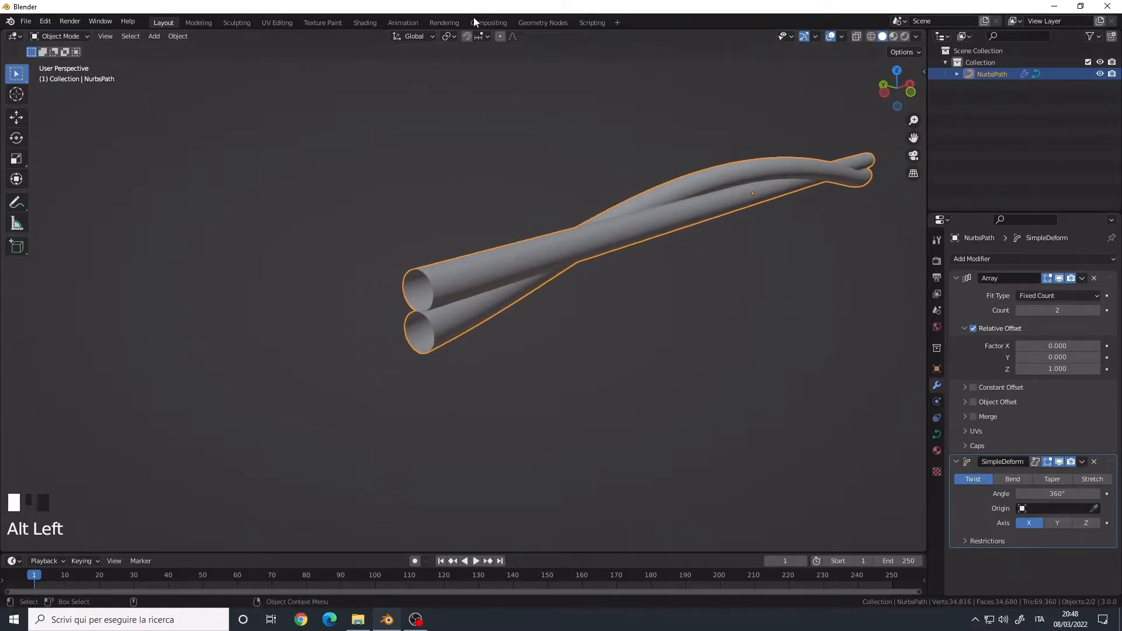
key(shift+Tab)
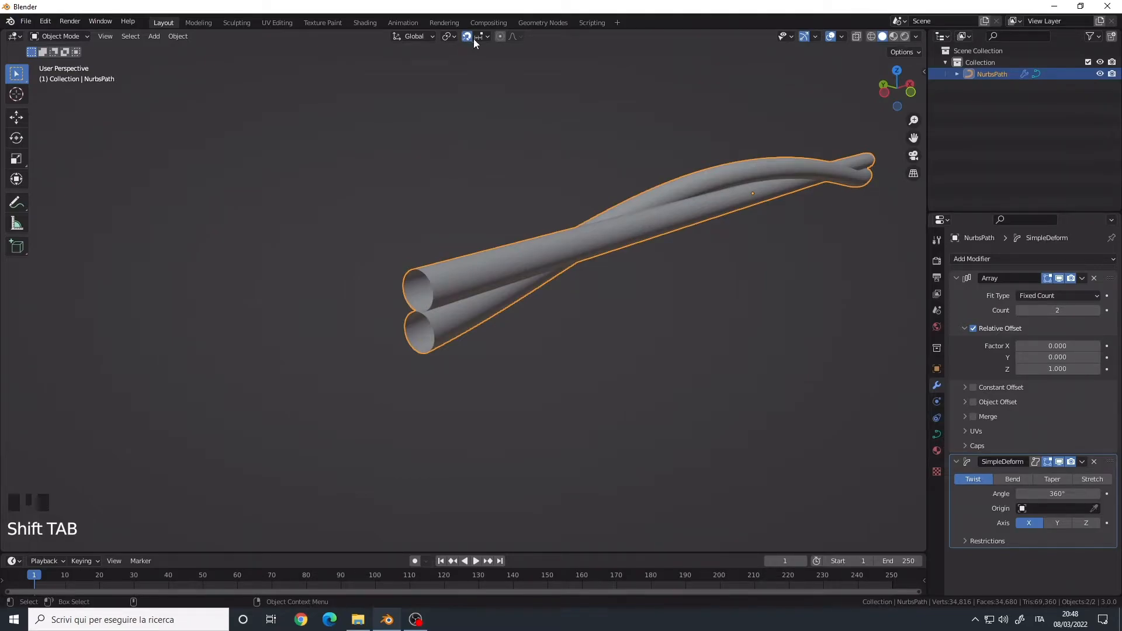
click(478, 36)
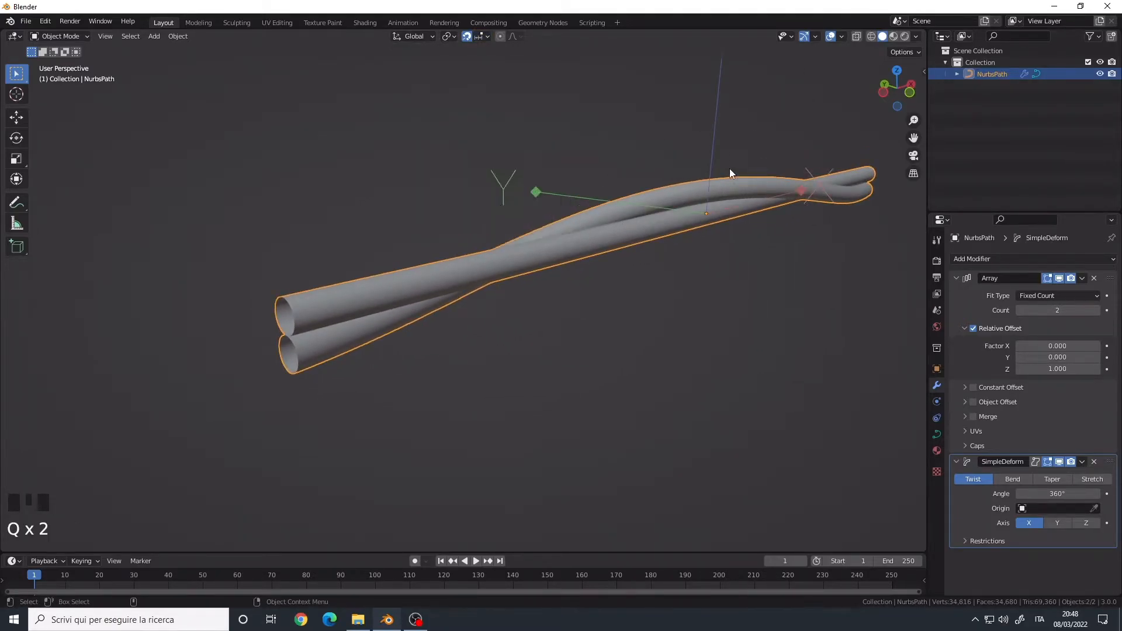
click(903, 51)
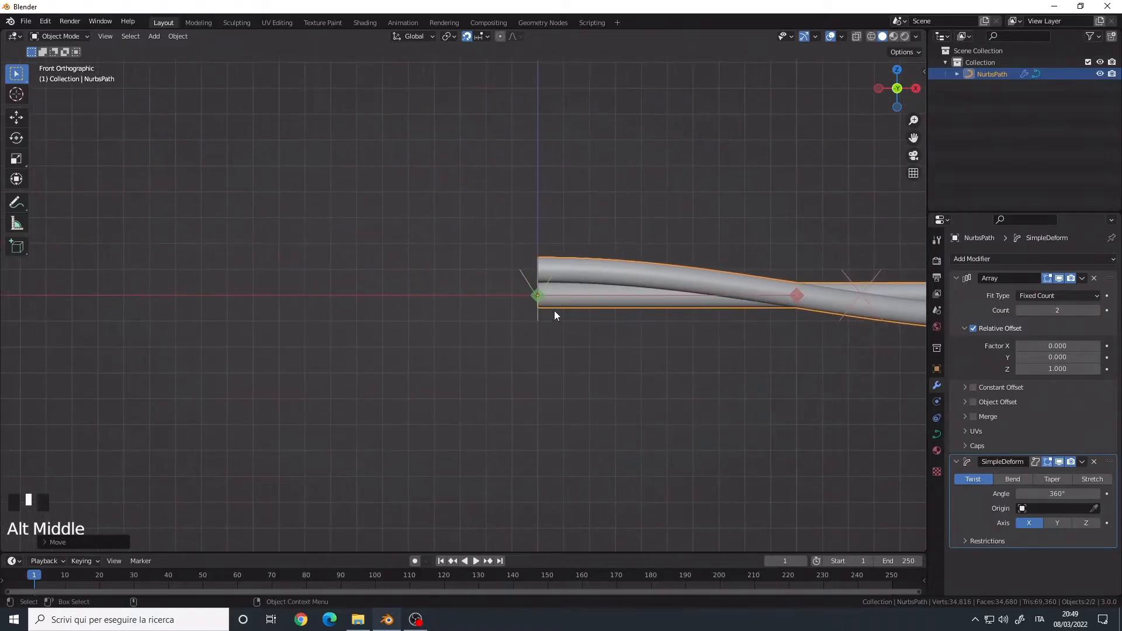
scroll(up, 3)
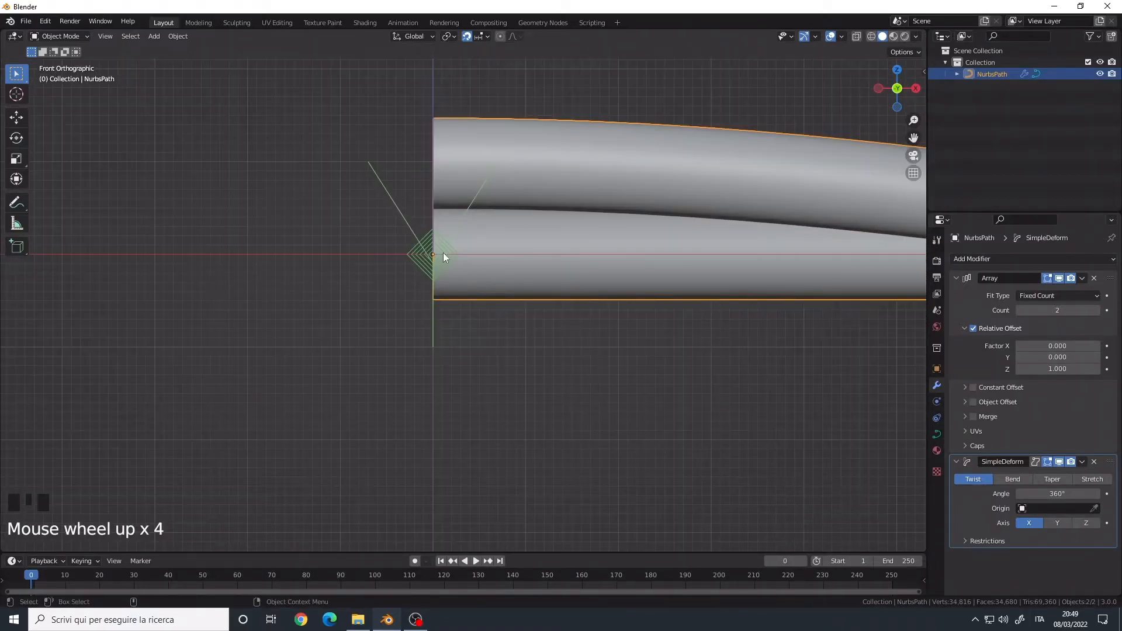
key(g)
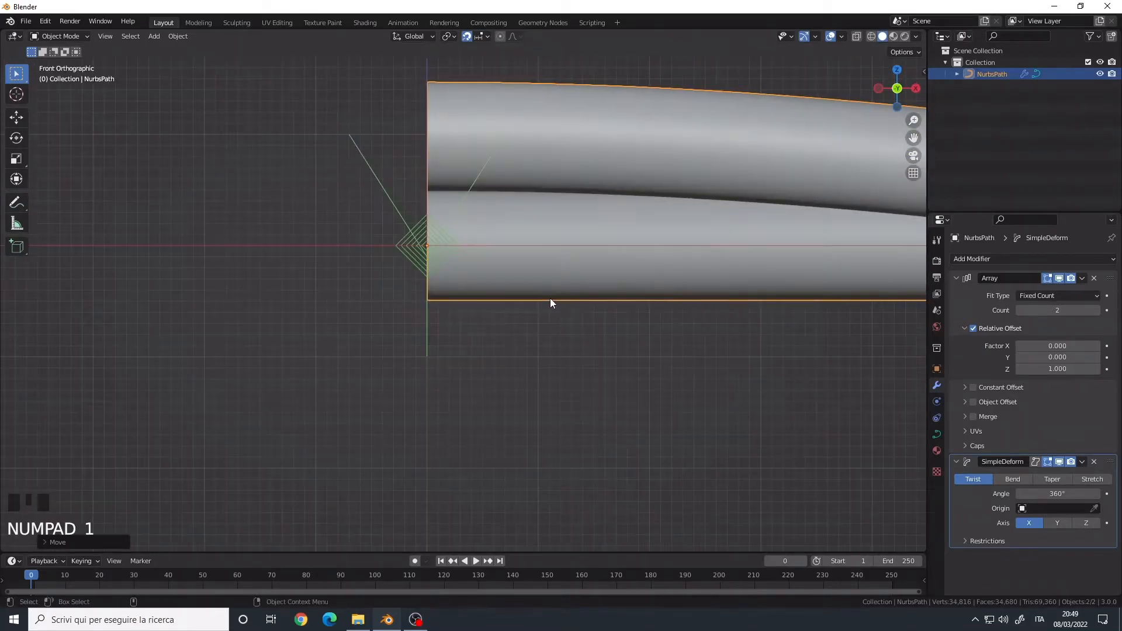
key(g)
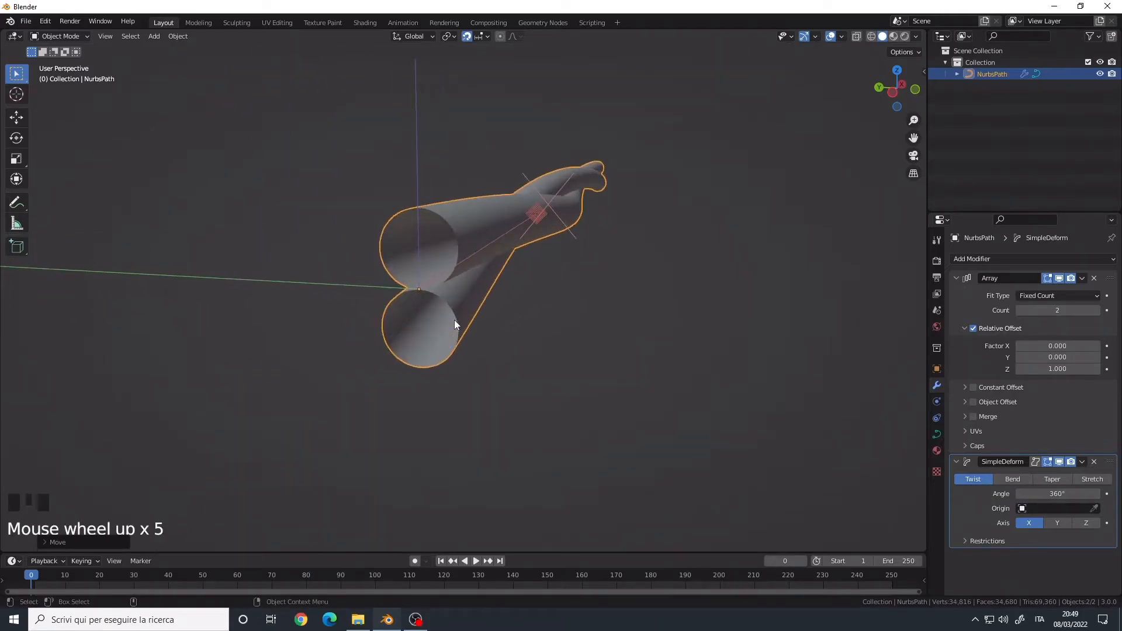
scroll(down, 3)
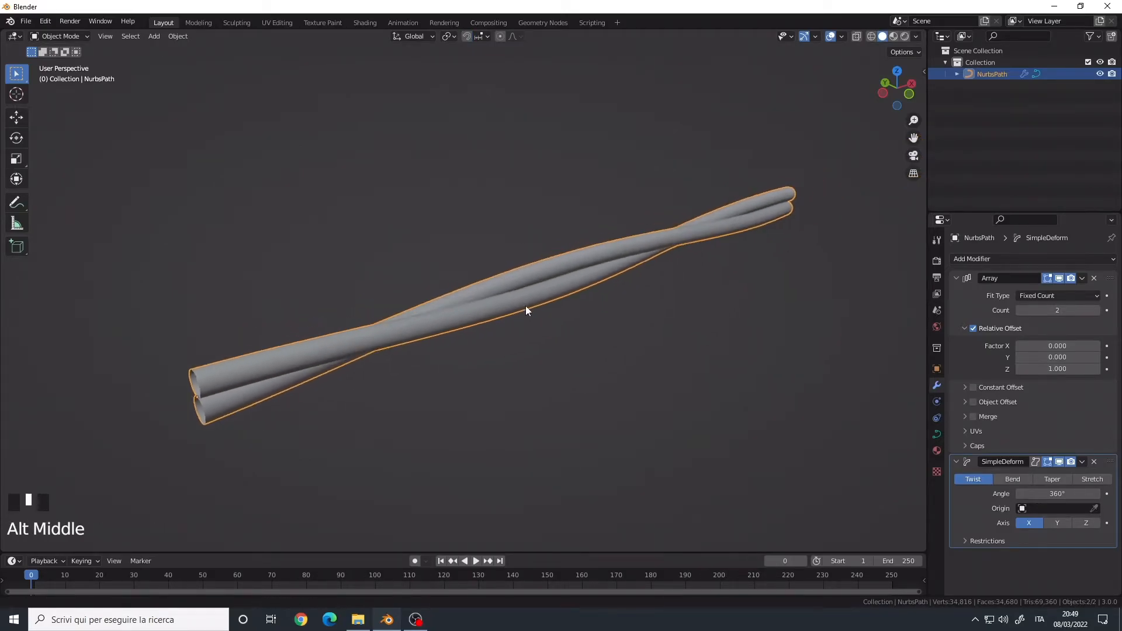
Give the rope a 720° twist, a second X array, and a 360° Z bend.
scroll(down, 3)
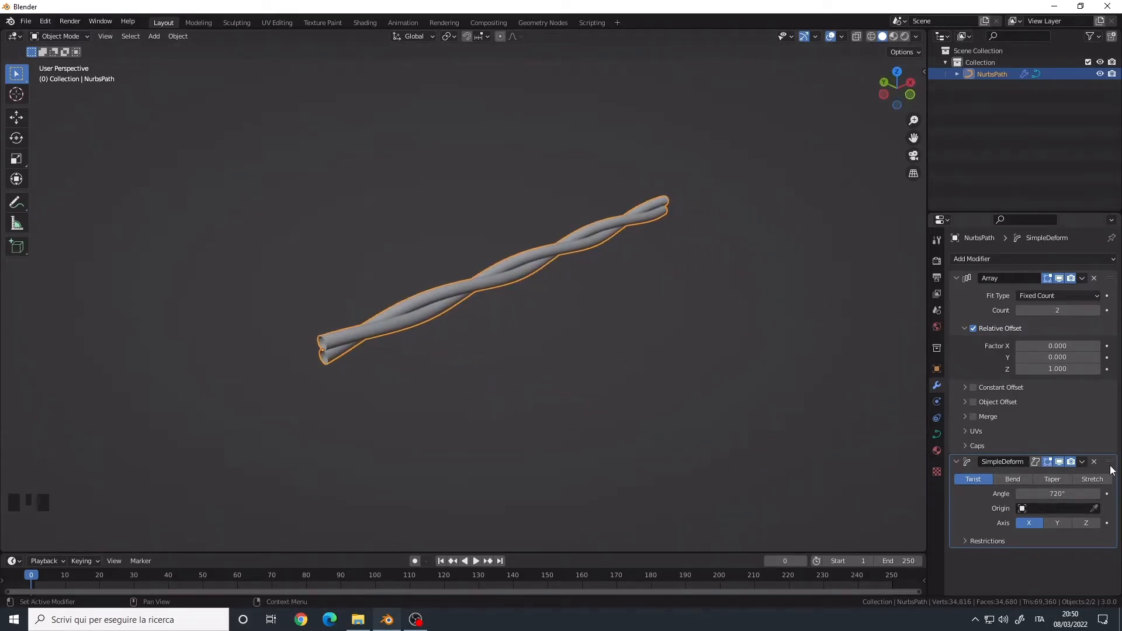
click(971, 258)
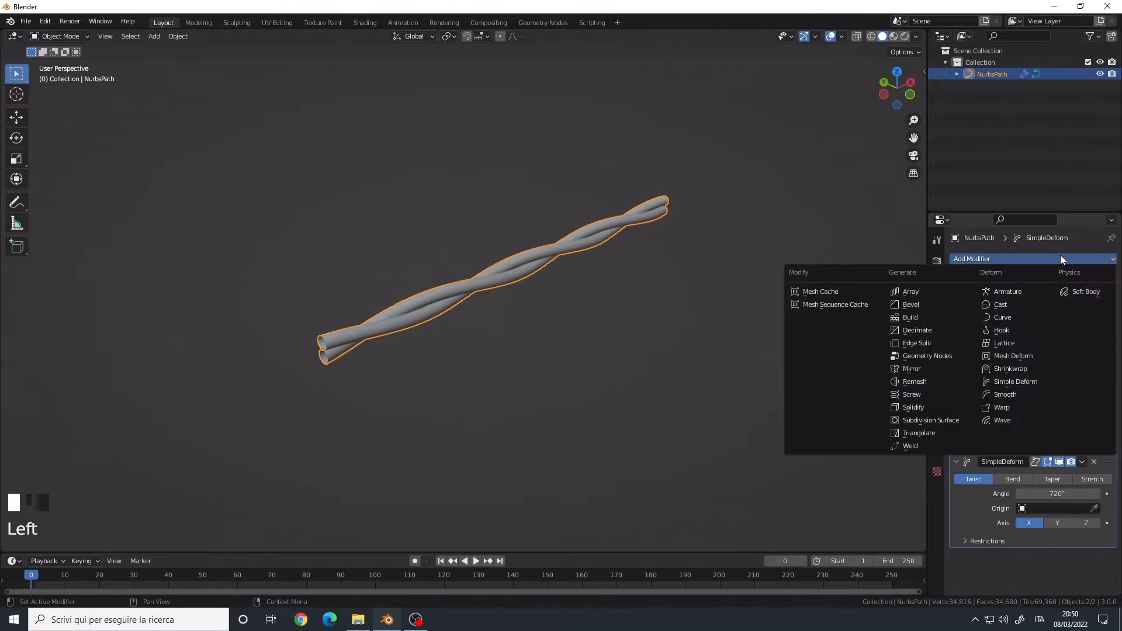
scroll(down, 3)
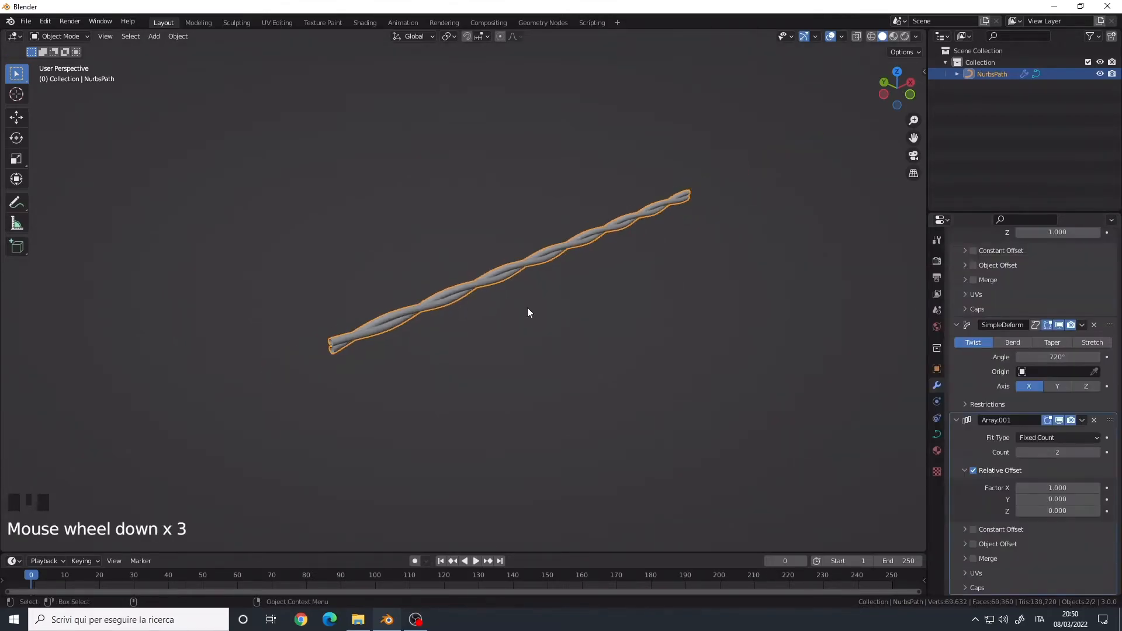
scroll(down, 3)
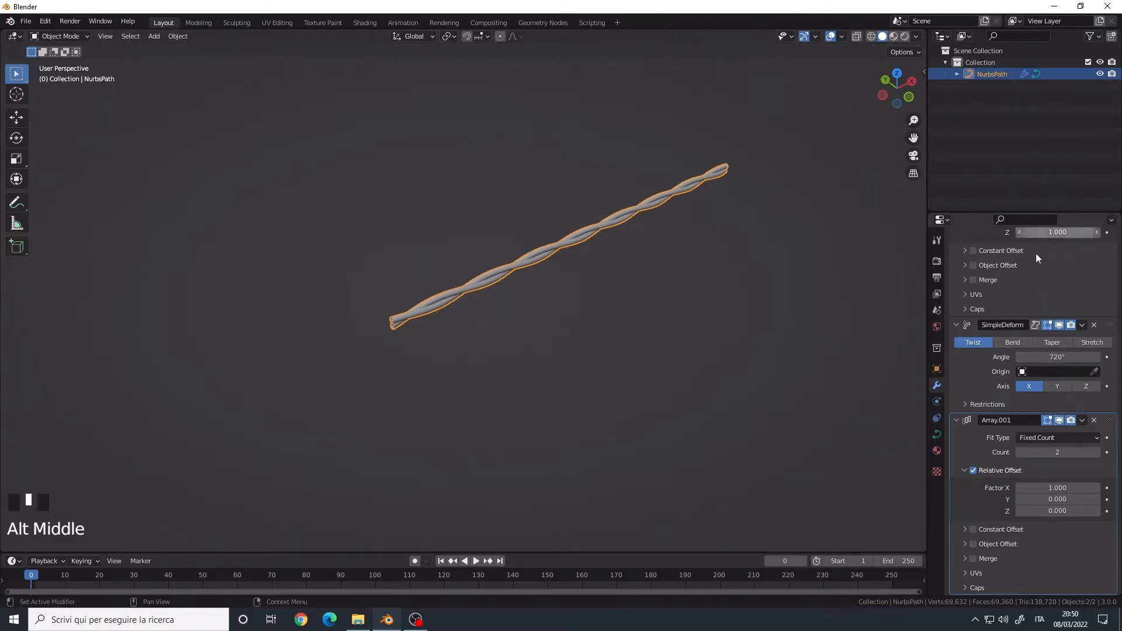
scroll(down, 3)
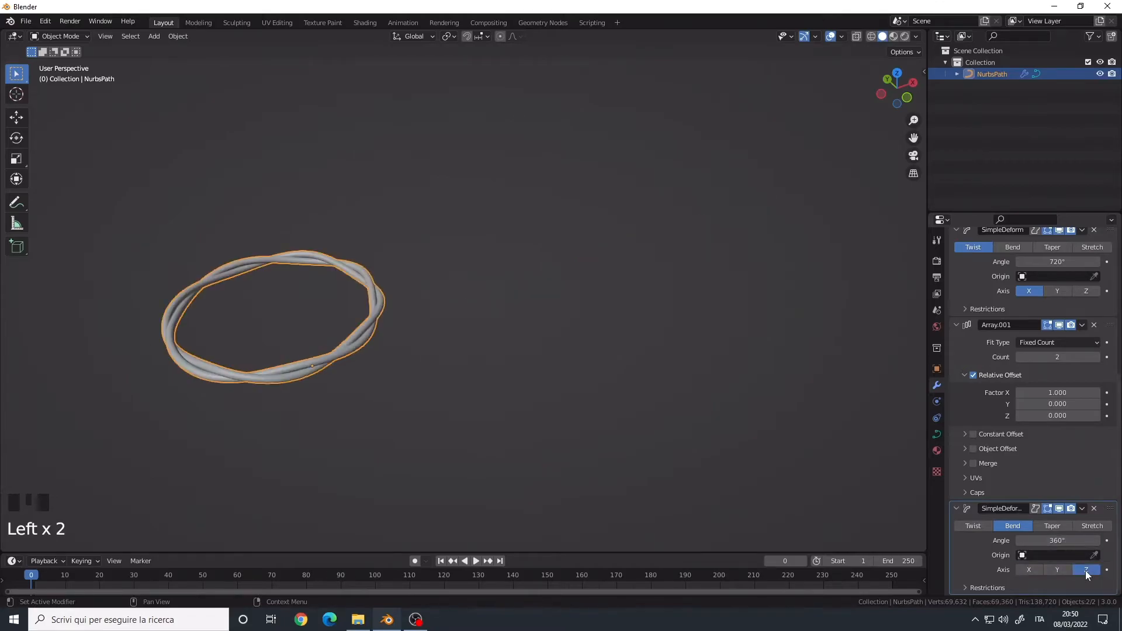
Return the twist to 360°, hide the bend, and enter Edit Mode on the path.
scroll(up, 3)
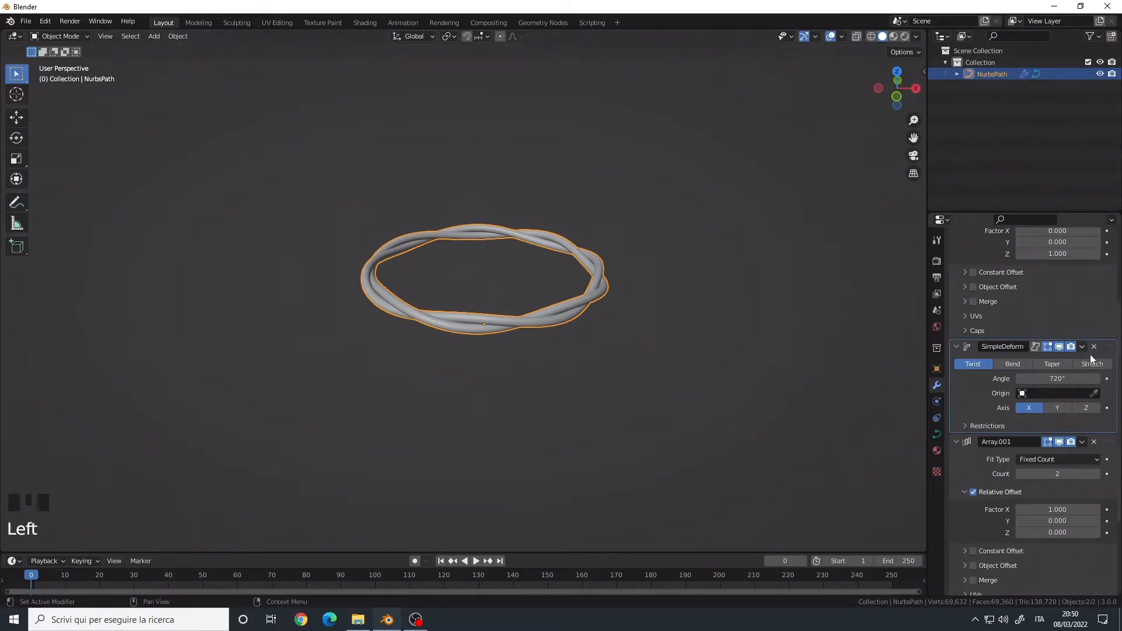
mouse_move(1058, 378)
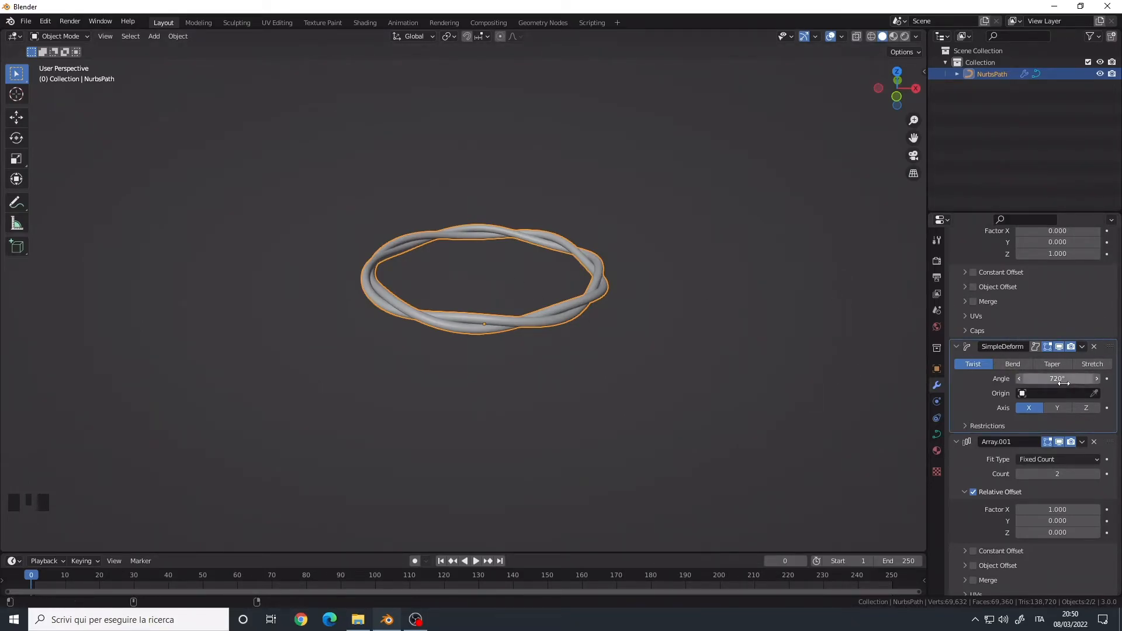
key(shift+d)
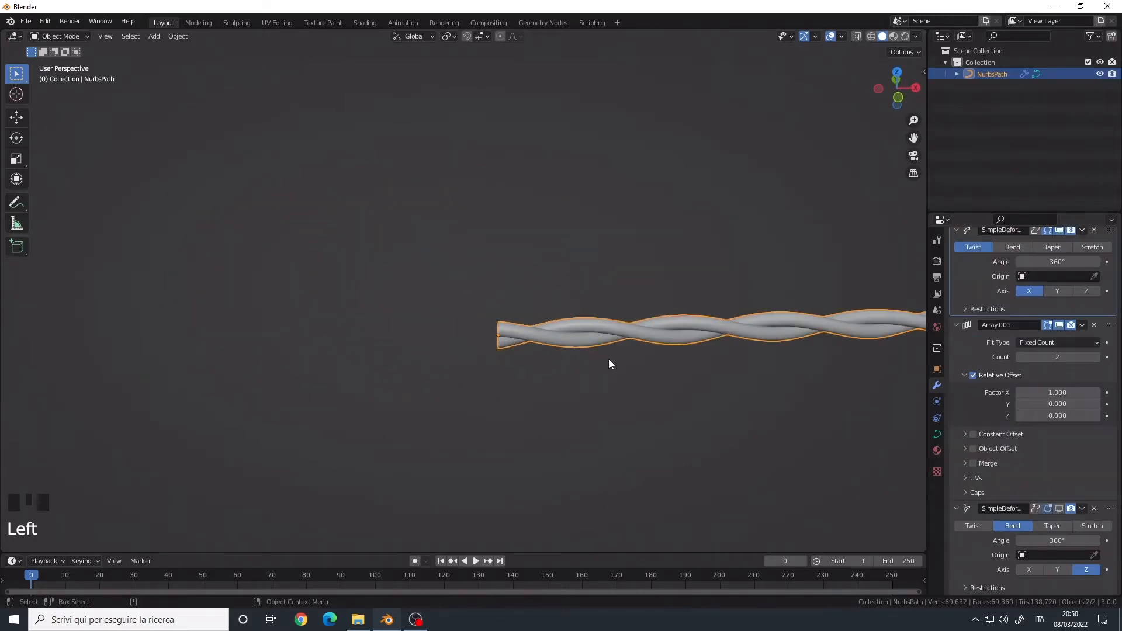
key(Tab)
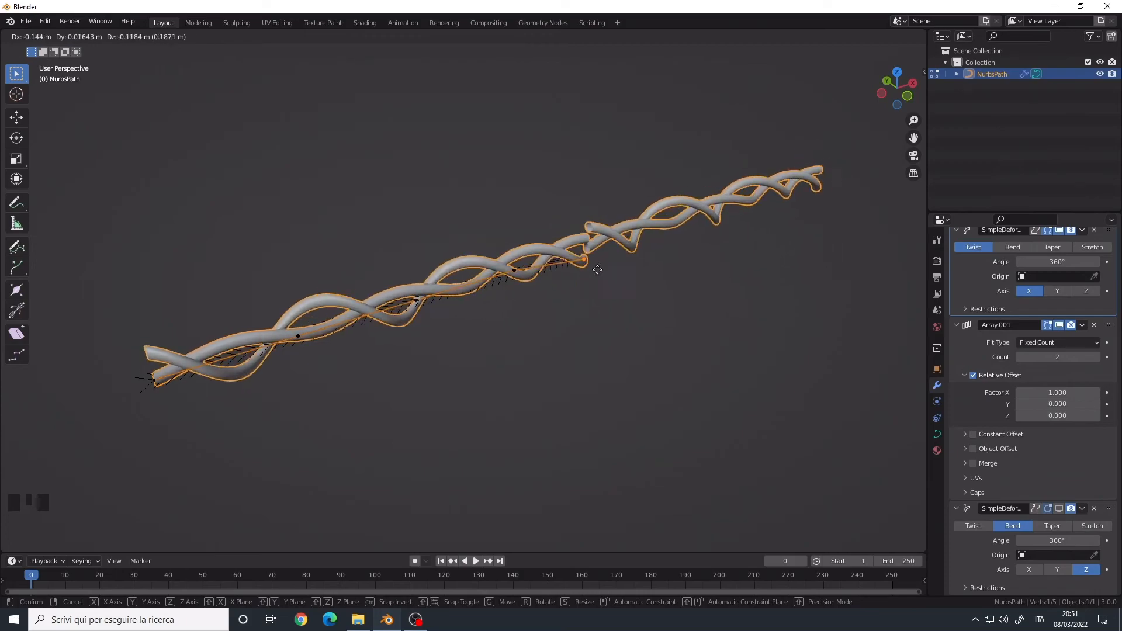
Exit Edit Mode to return to the tube's modifier stack.
key(Tab)
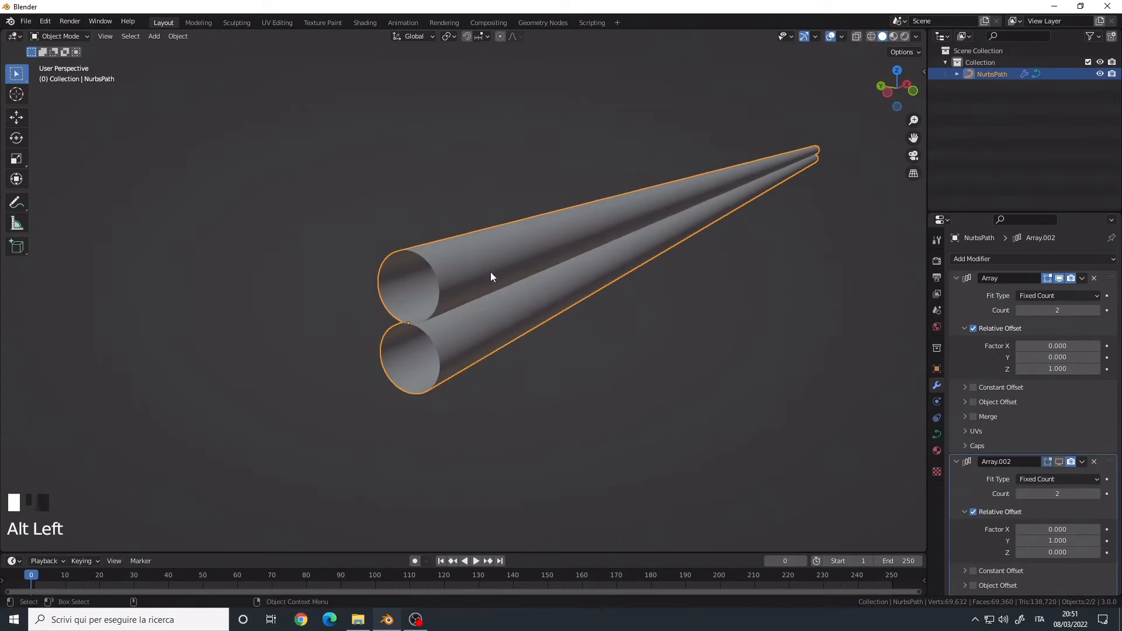
mouse_move(494, 292)
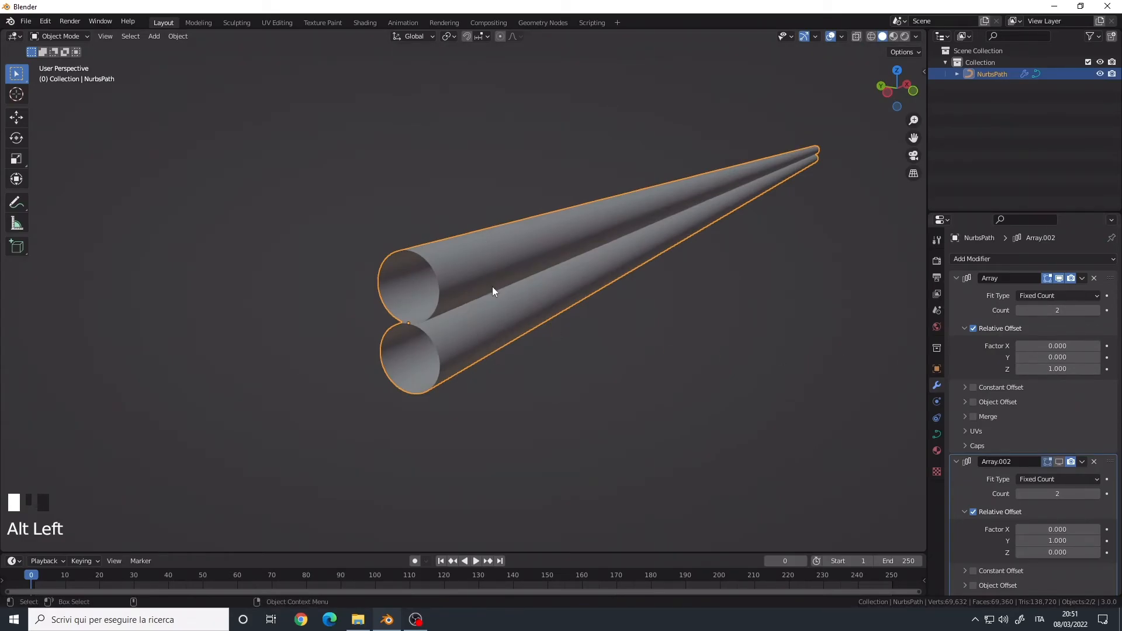
Enable Array.002 in the viewport so four strands twist into a closed ring.
click(1062, 462)
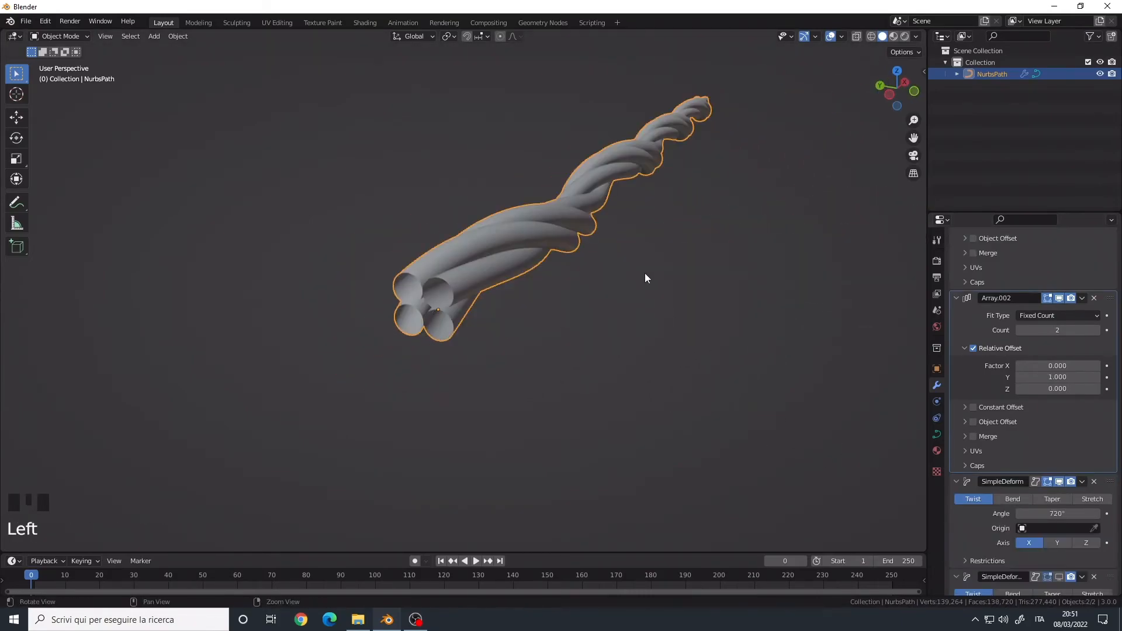
scroll(down, 3)
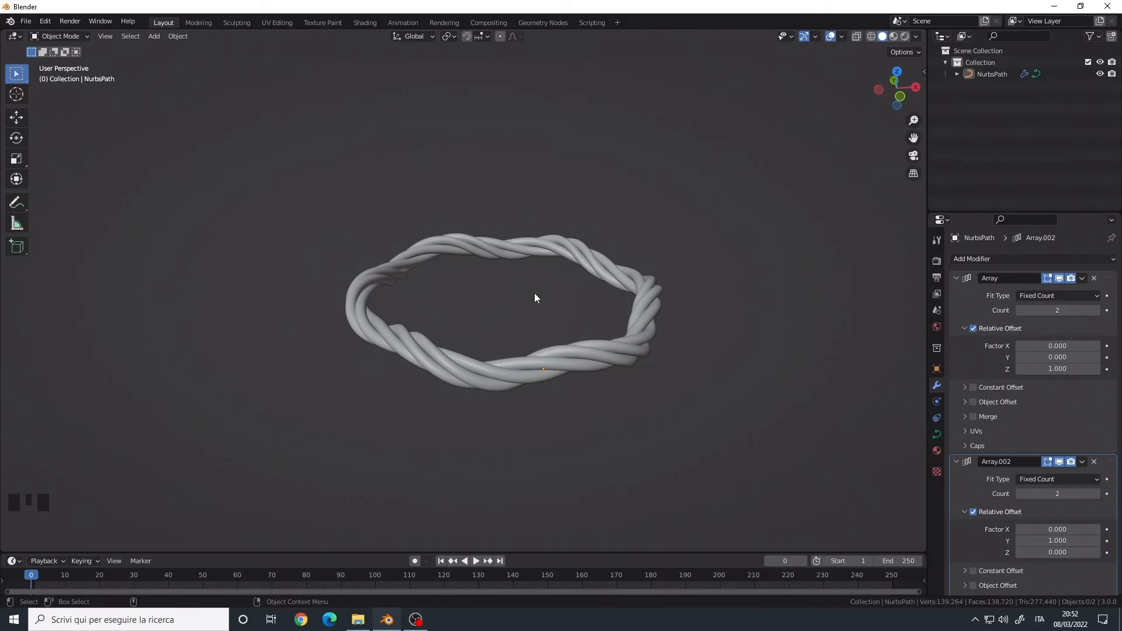
mouse_move(549, 261)
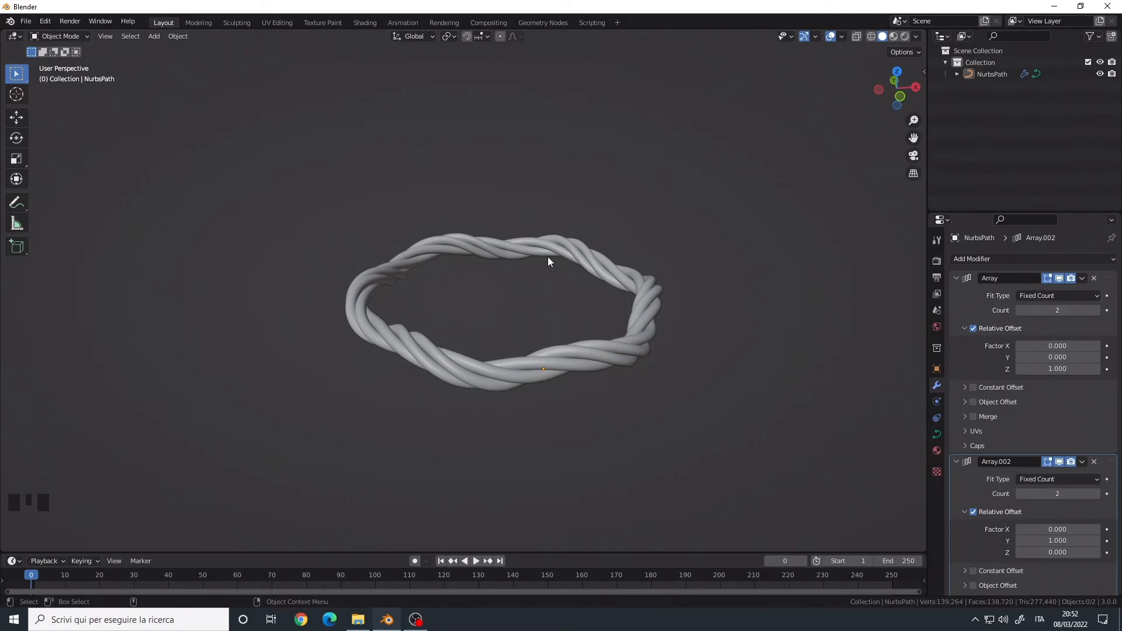
mouse_move(574, 284)
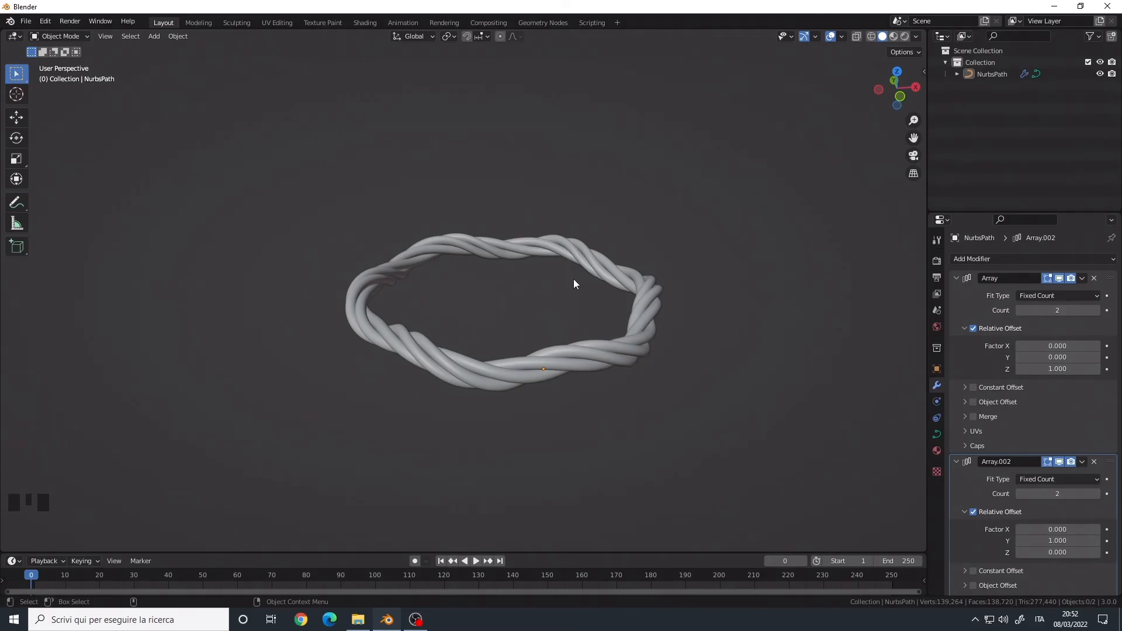